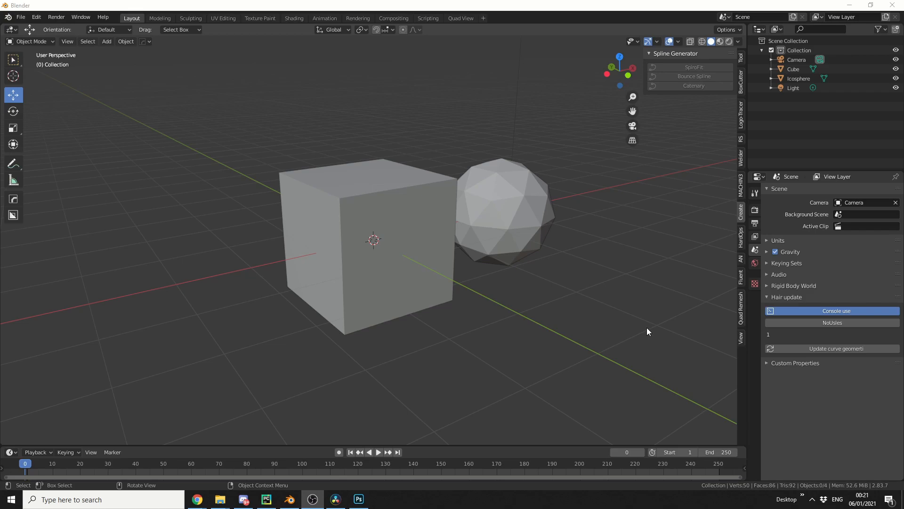
mouse_move(229, 134)
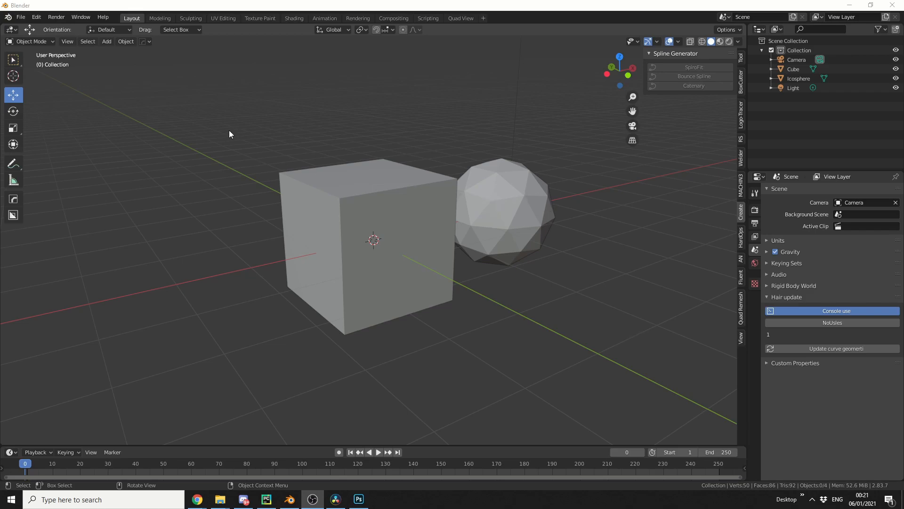
Browse the Add > Curve types, including add-on curves, then bring up the Edit menu.
click(106, 41)
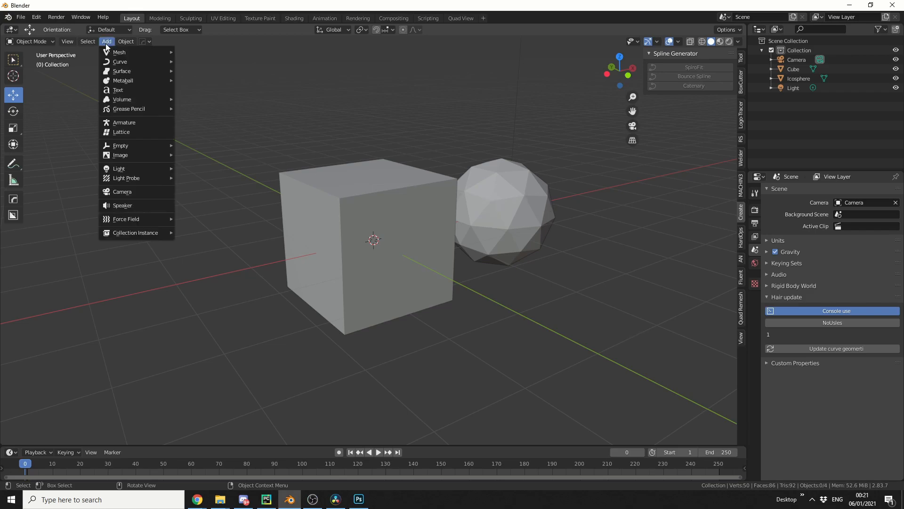
mouse_move(119, 62)
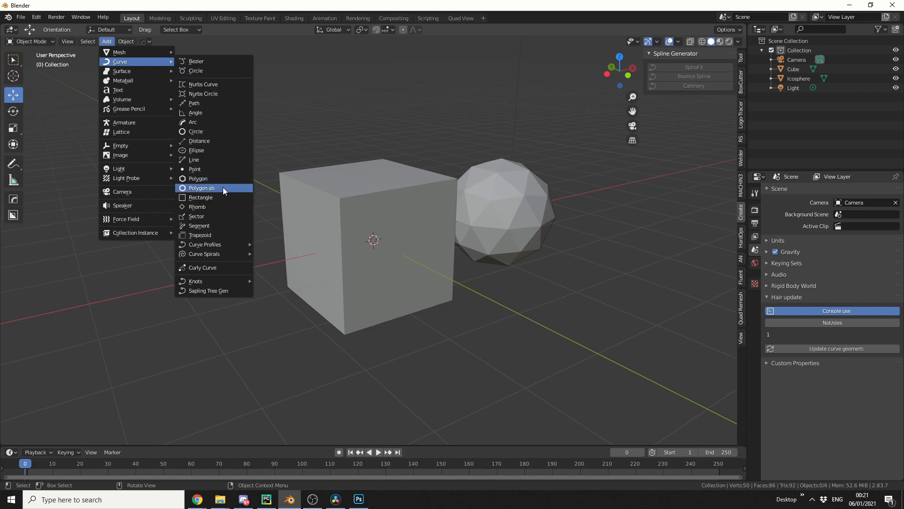
mouse_move(222, 189)
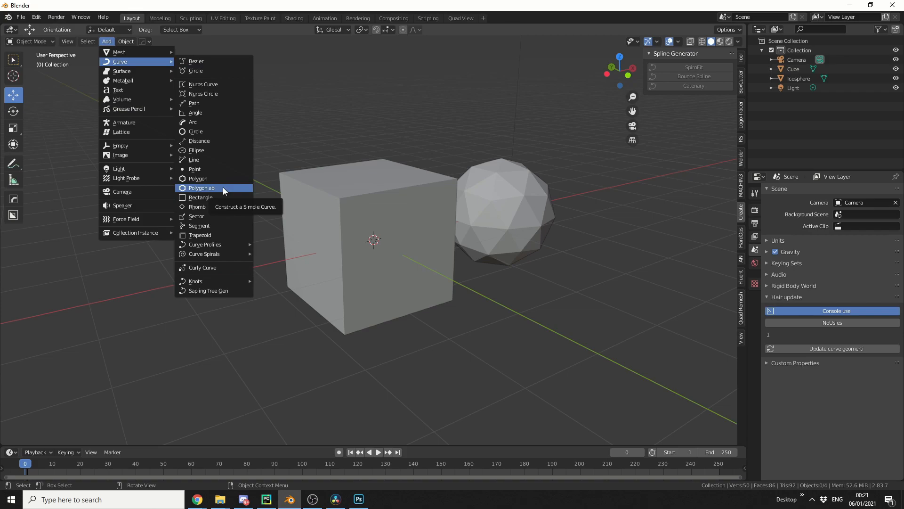
click(35, 18)
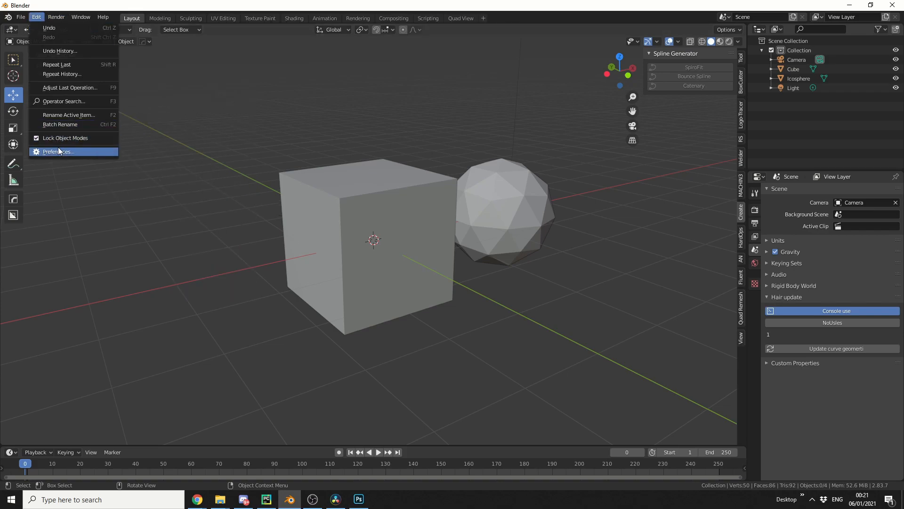
click(57, 151)
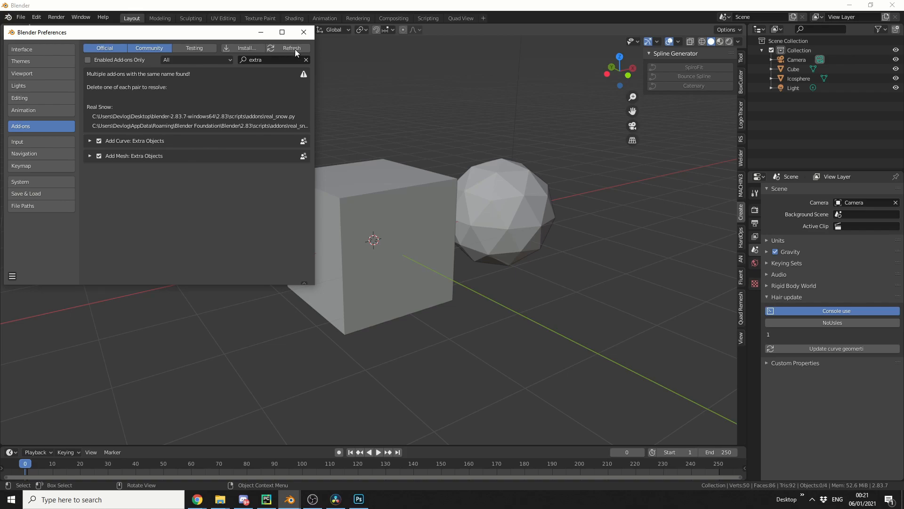
click(303, 31)
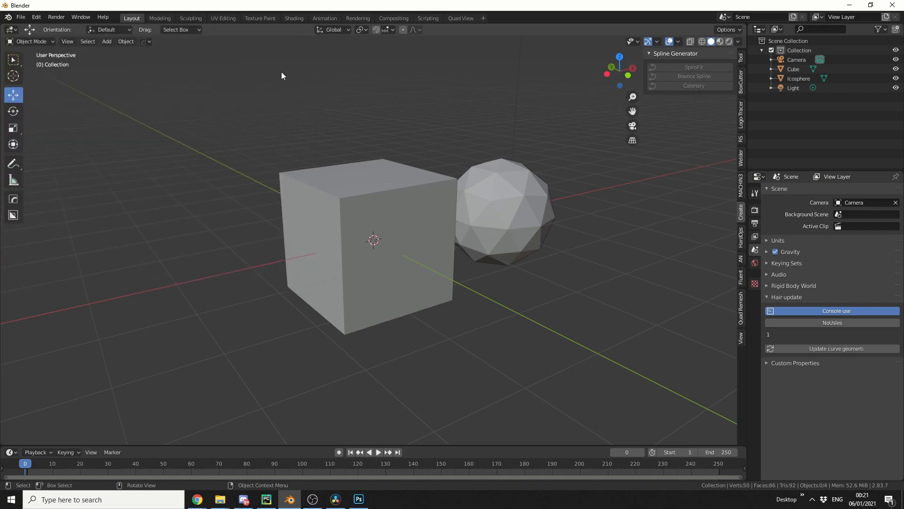
mouse_move(385, 209)
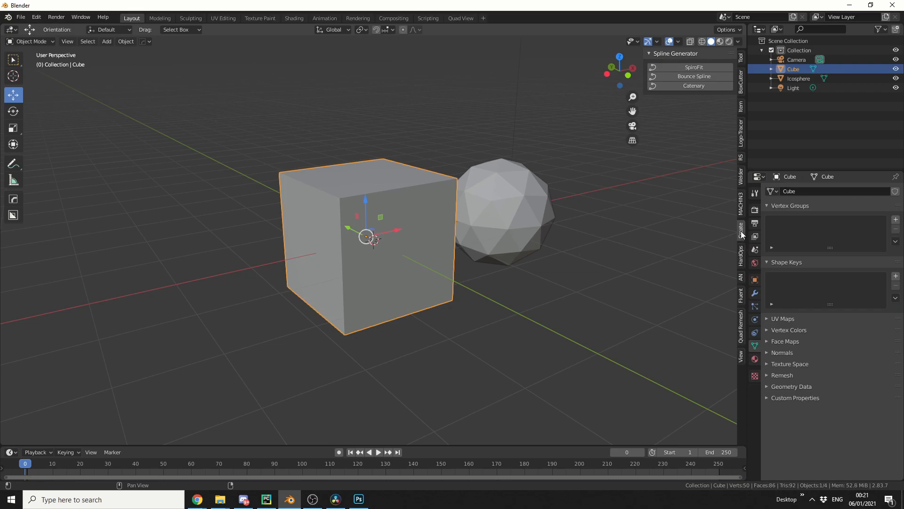
mouse_move(695, 65)
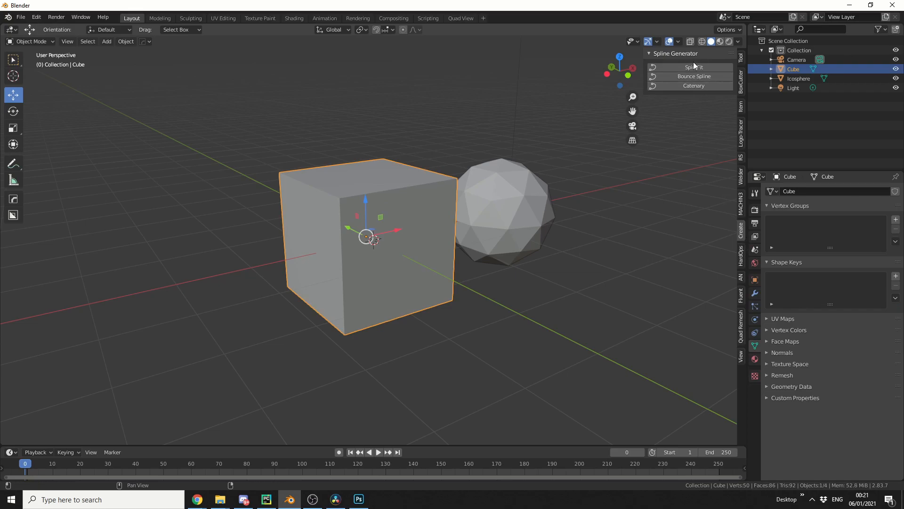
mouse_move(693, 67)
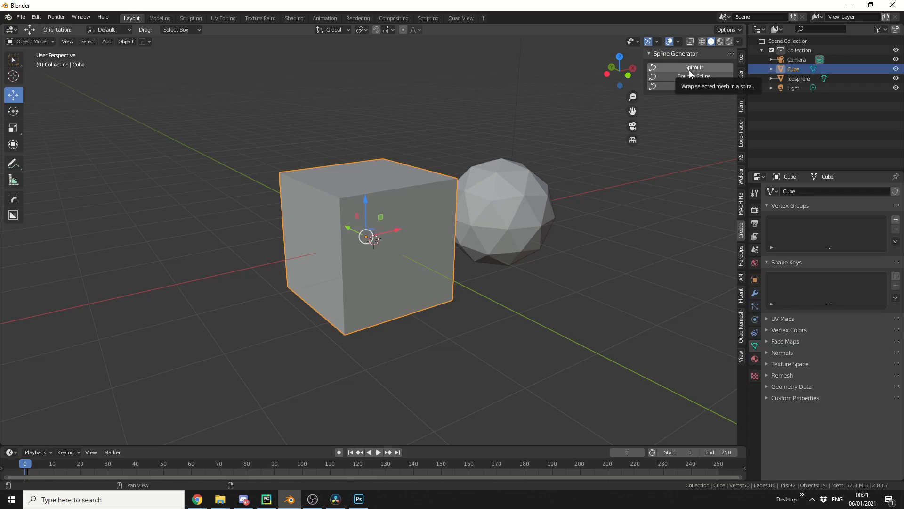
Apply SpiroFit from the Spline Generator panel to wrap the cube in a 25-spire spiral.
click(695, 67)
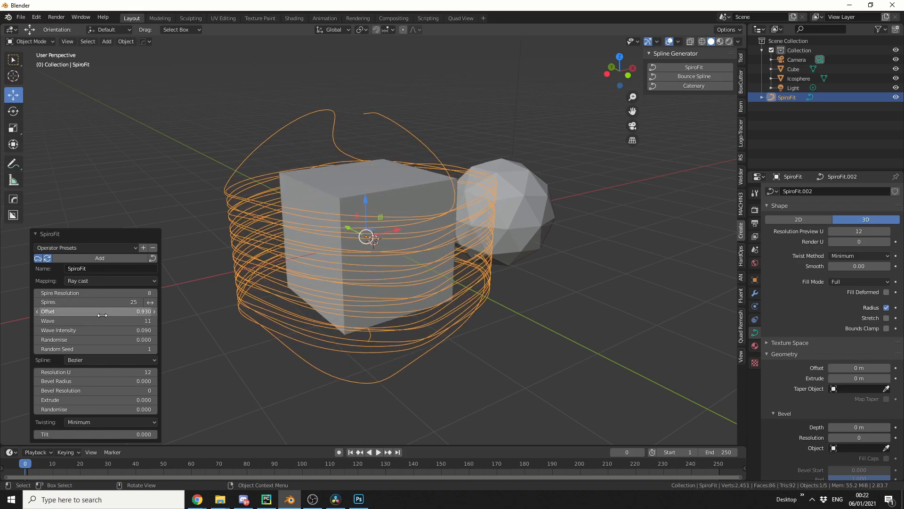
Set the SpiroFit spiral to Wave 13, Wave Intensity 0.33 and Bevel Radius 0.06.
drag(95, 321, 106, 321)
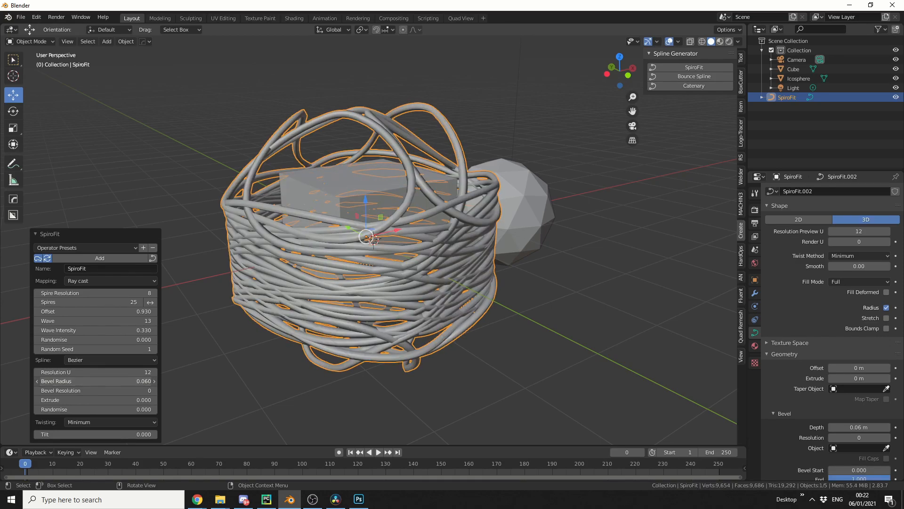
drag(133, 380, 95, 381)
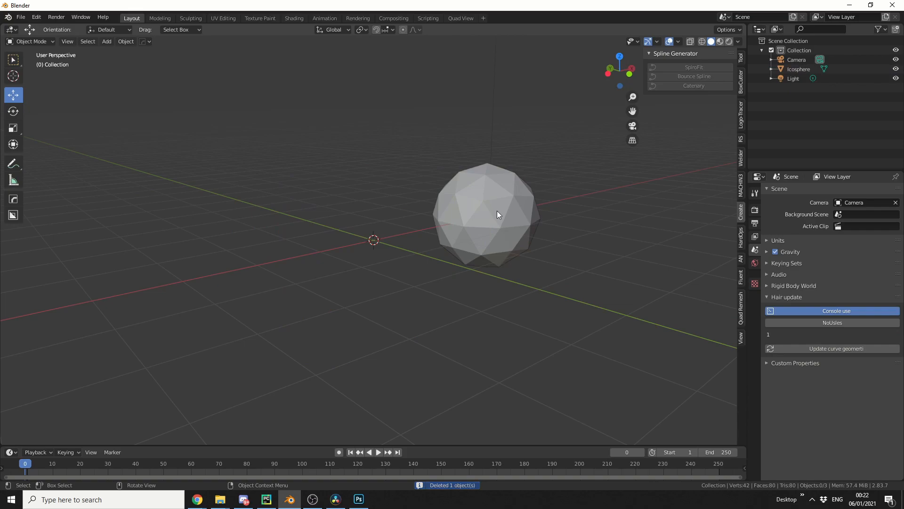
Centre the icosphere and wrap it with a Bounce Spline of 2541 bounces and 0.25 noise.
drag(485, 213, 343, 247)
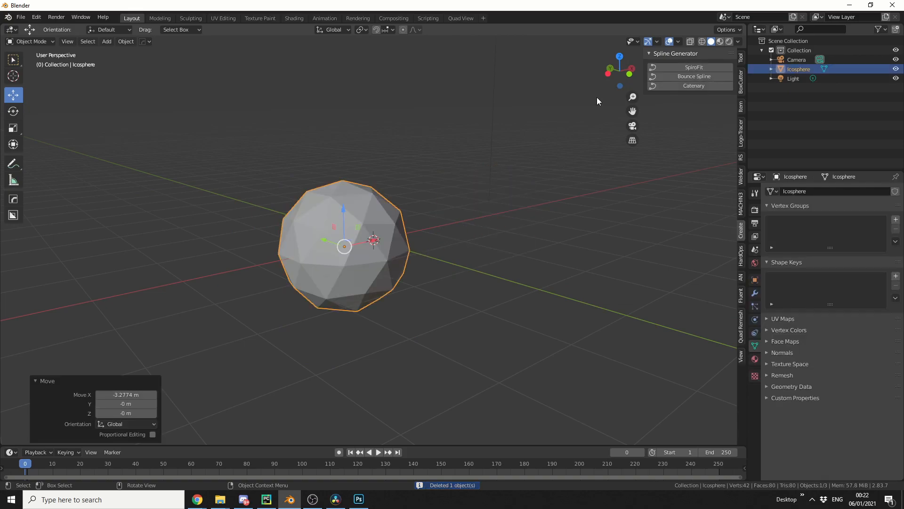
mouse_move(694, 77)
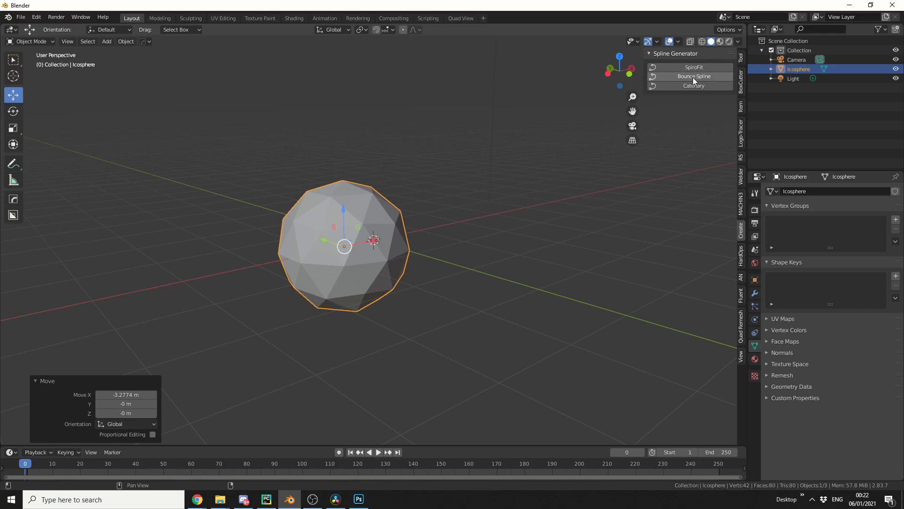
click(694, 76)
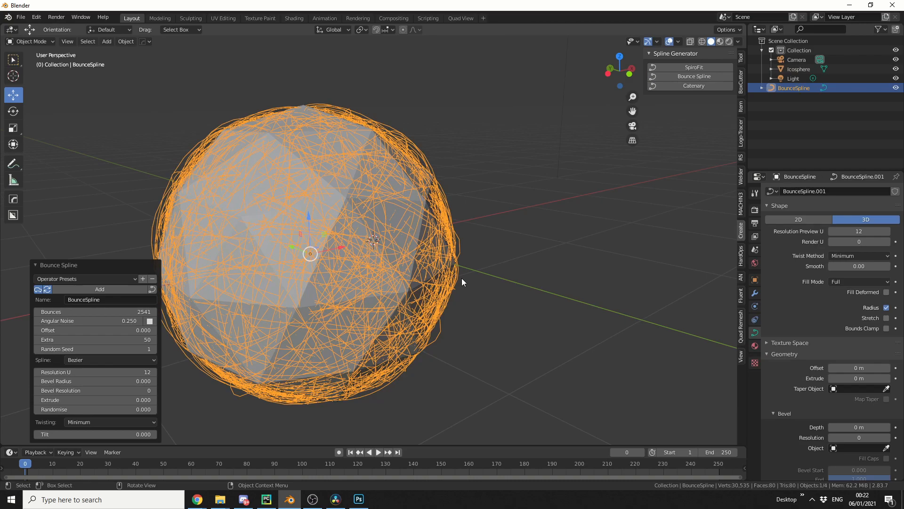
mouse_move(81, 380)
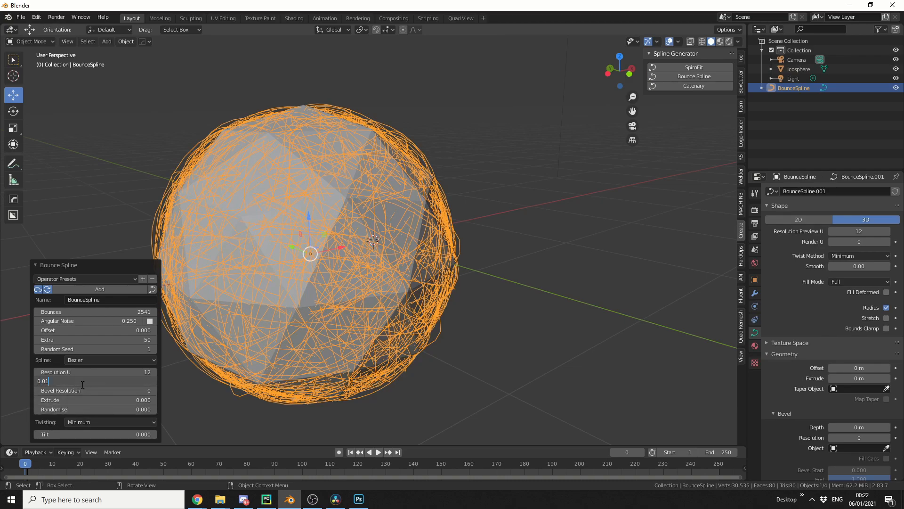
Enter 0.01 as the Bounce Spline's Bevel Radius.
text(0.01)
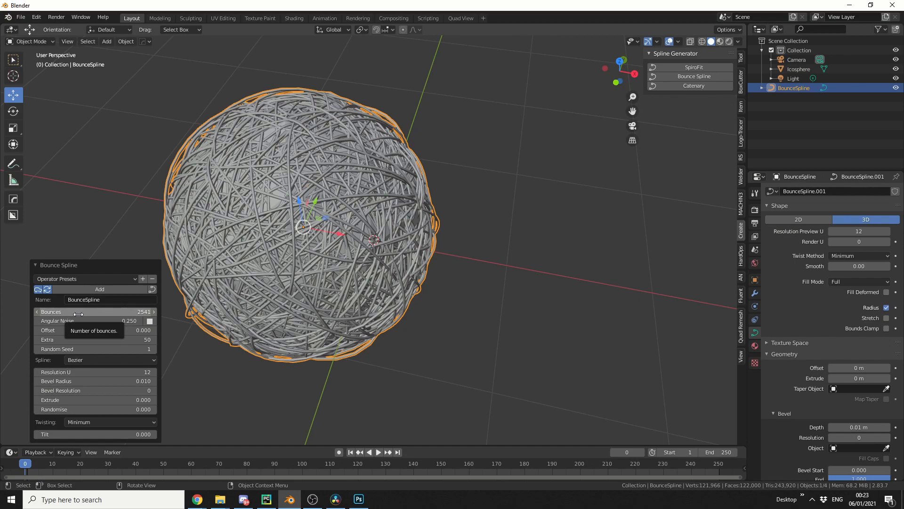
mouse_move(95, 340)
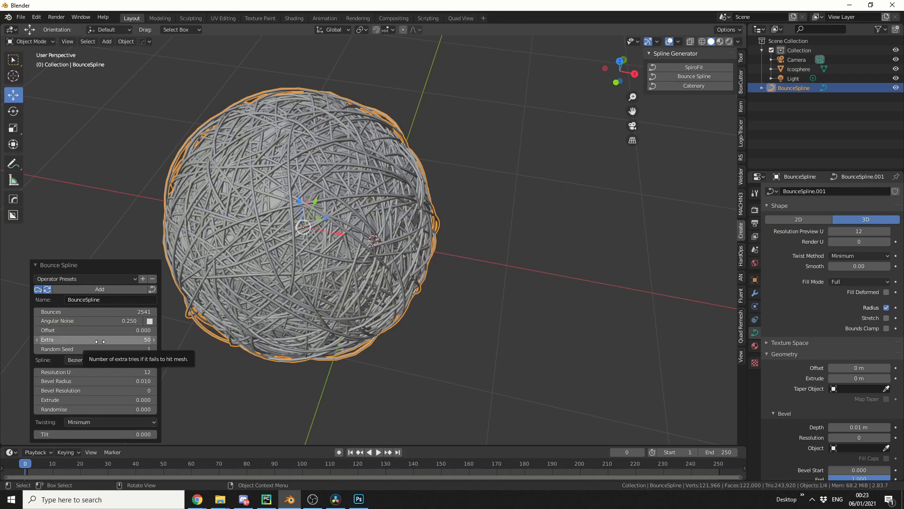
mouse_move(112, 372)
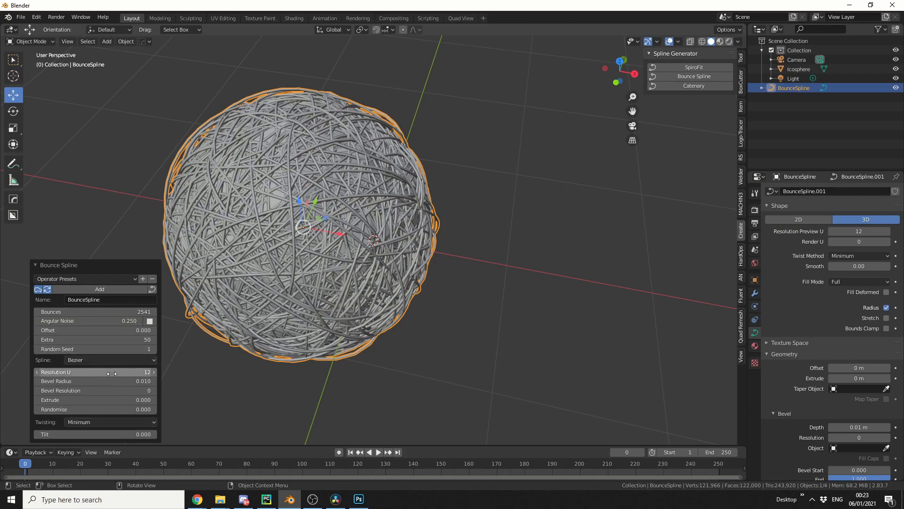
mouse_move(95, 400)
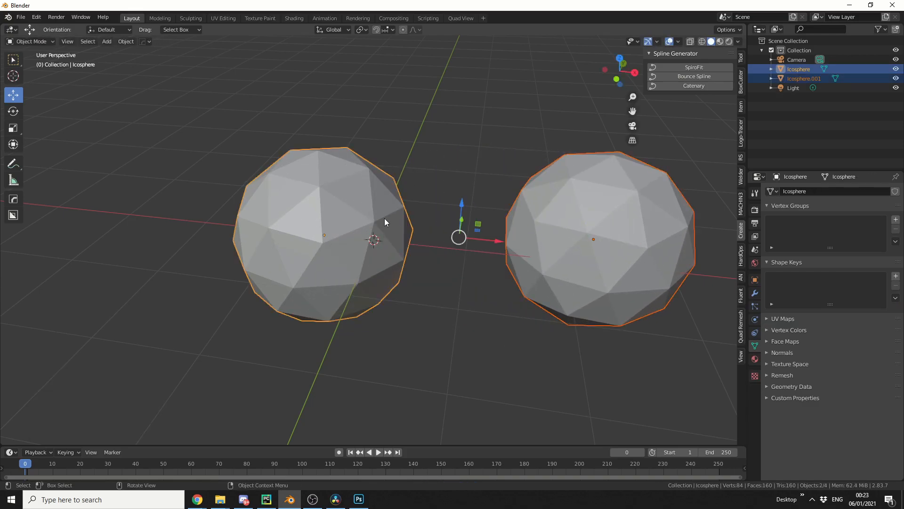
Link the two icospheres with a 24-step Catenary curve from the Spline Generator panel.
click(693, 86)
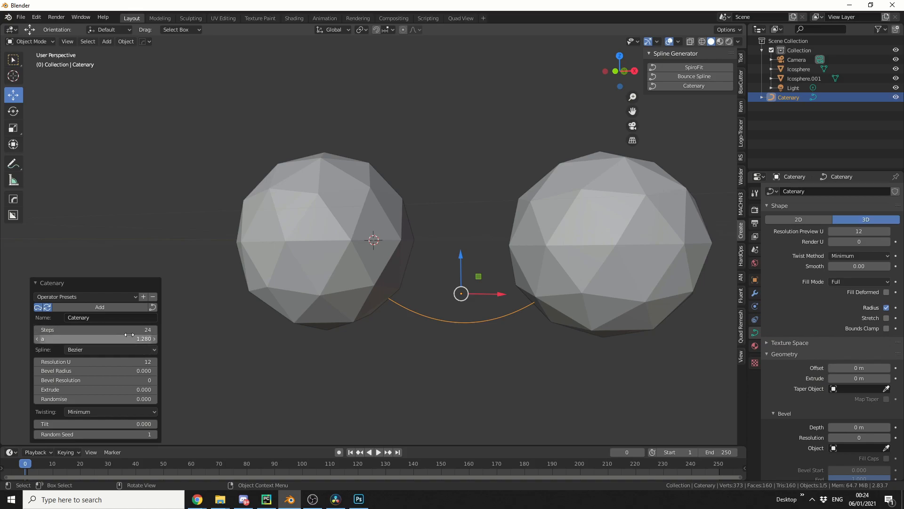
mouse_move(95, 339)
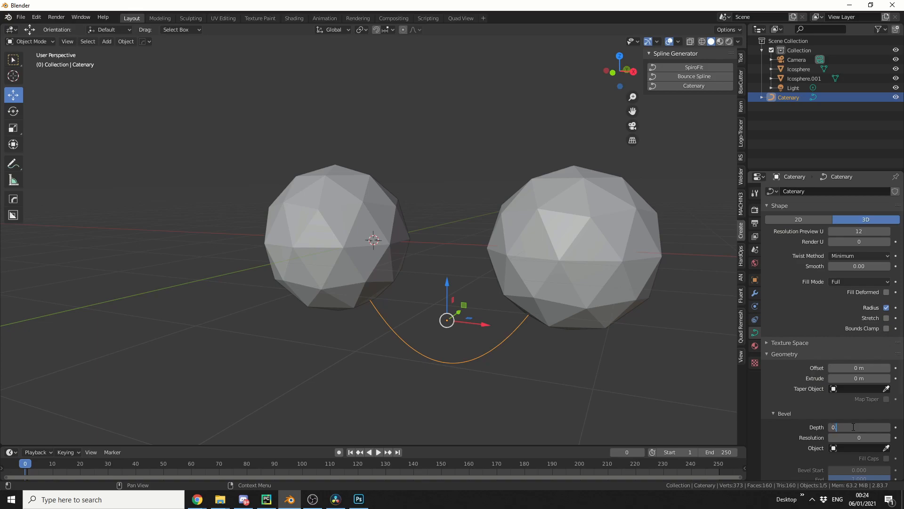
Enter 0.01 m as the catenary curve's Bevel Depth.
text(0.01)
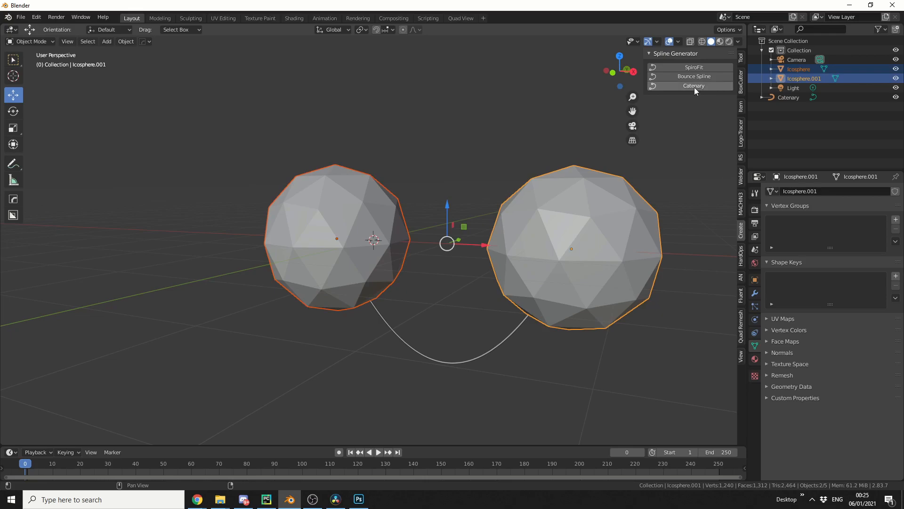
Add another Catenary between the icospheres as a Bezier spline with Randomise 2.4.
click(693, 86)
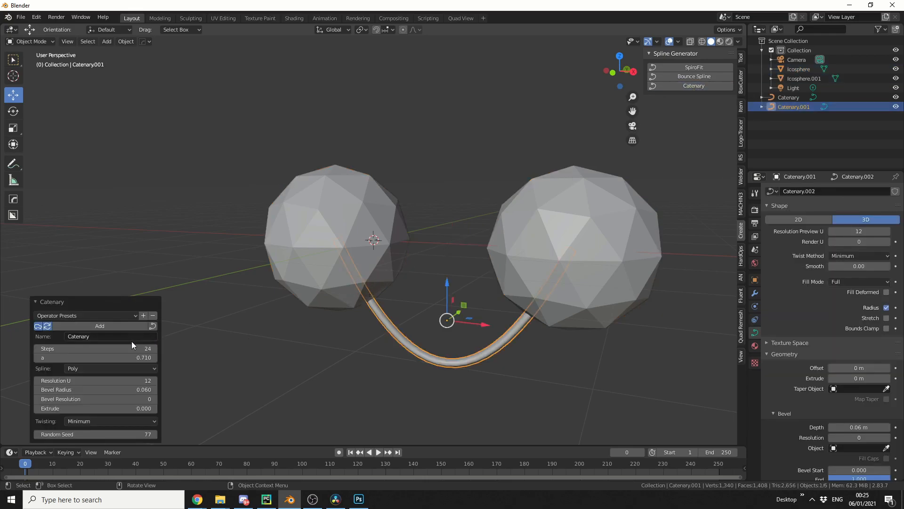
click(110, 368)
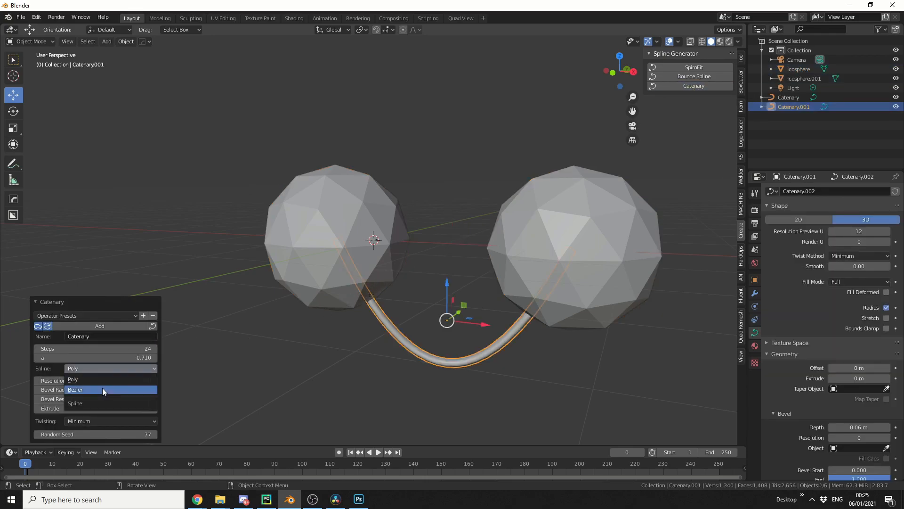
click(75, 390)
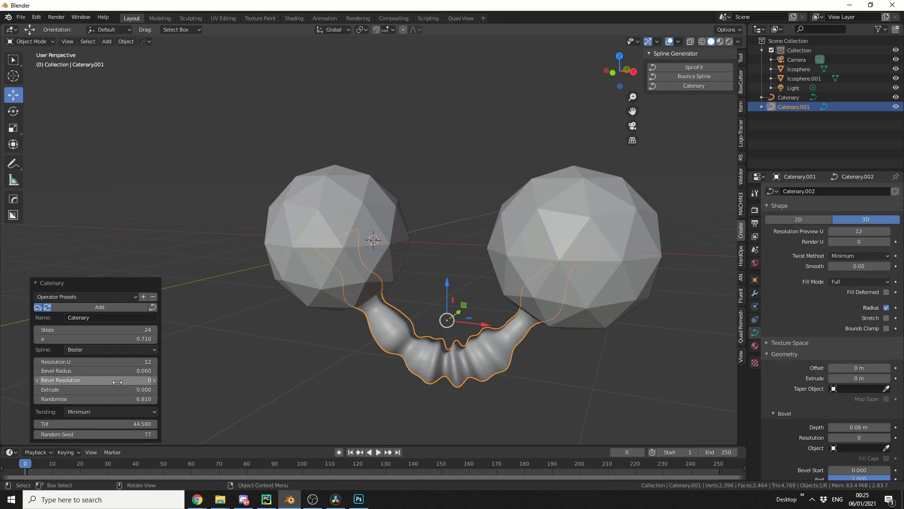
mouse_move(95, 424)
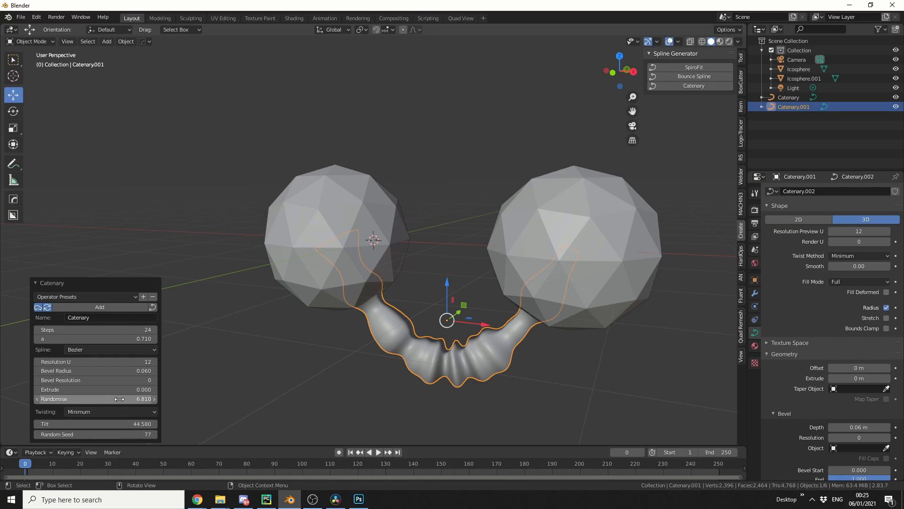
drag(116, 398, 87, 398)
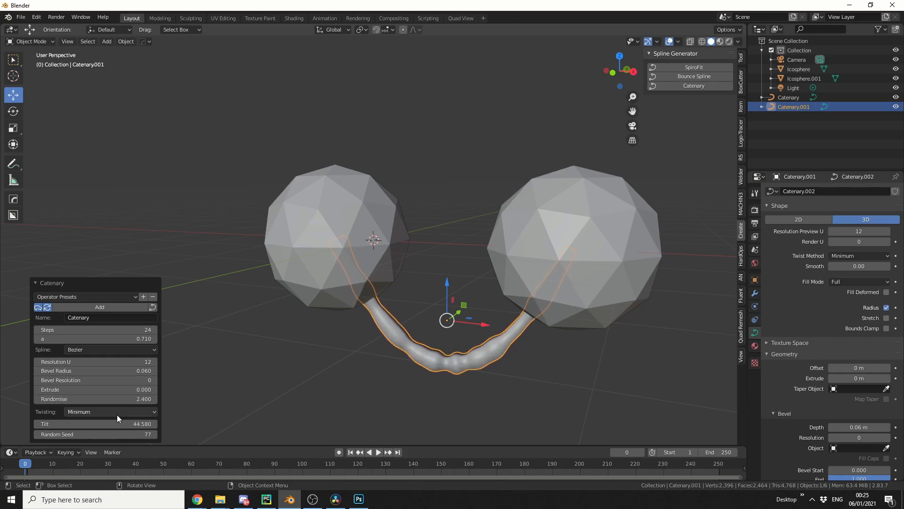
mouse_move(106, 416)
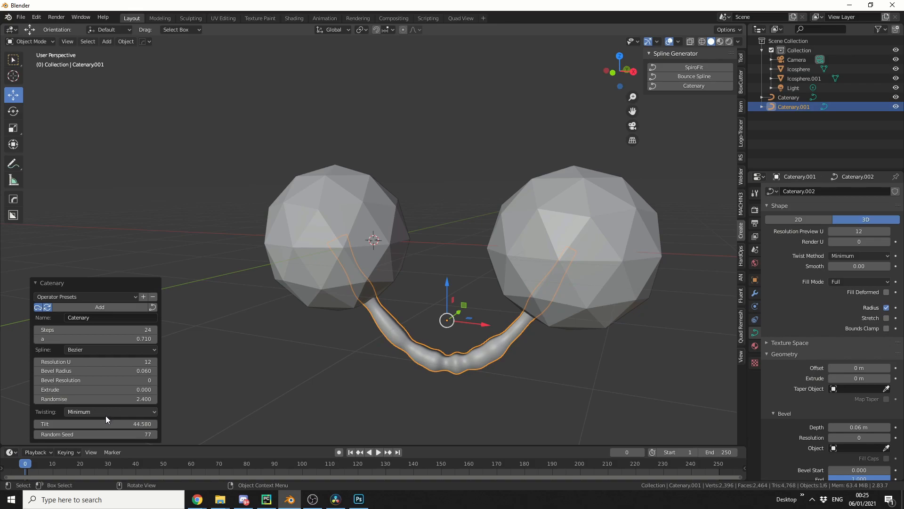